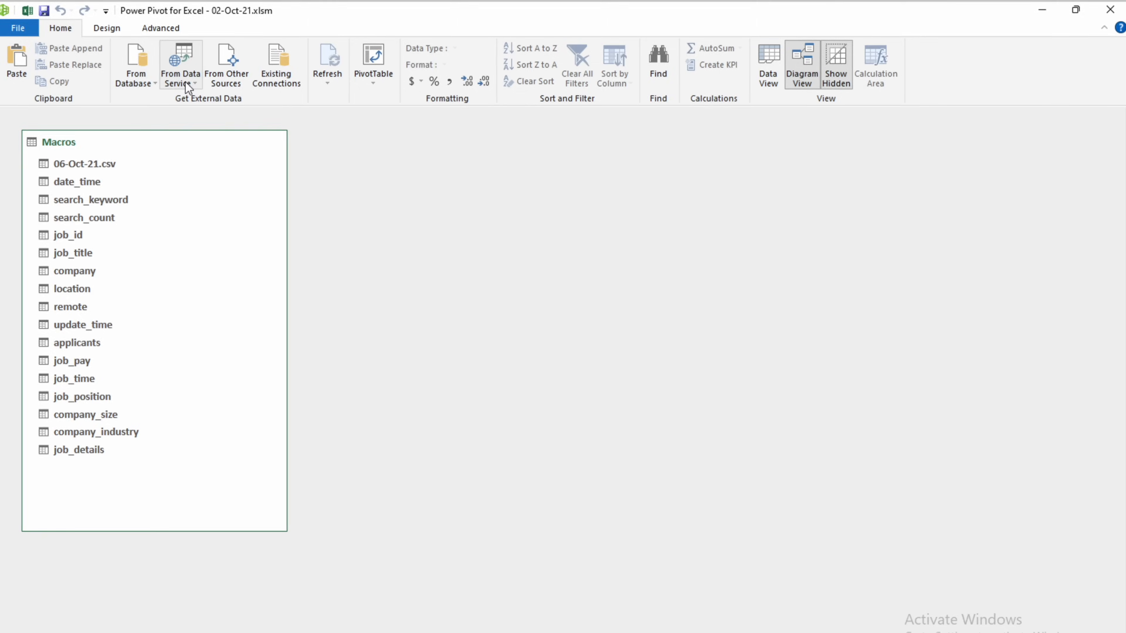
Import sales_data_sample.csv from a text file source, loading all 2,823 rows into the model.
{"action": "left_click", "coordinate": [180, 61]}
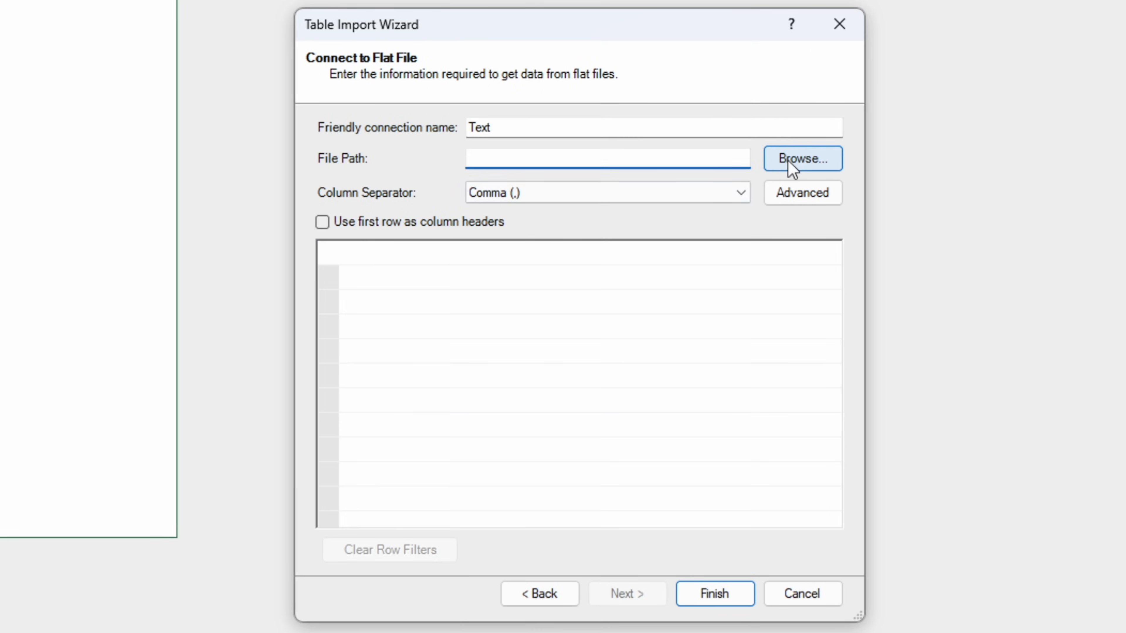
{"action": "left_click", "coordinate": [803, 158]}
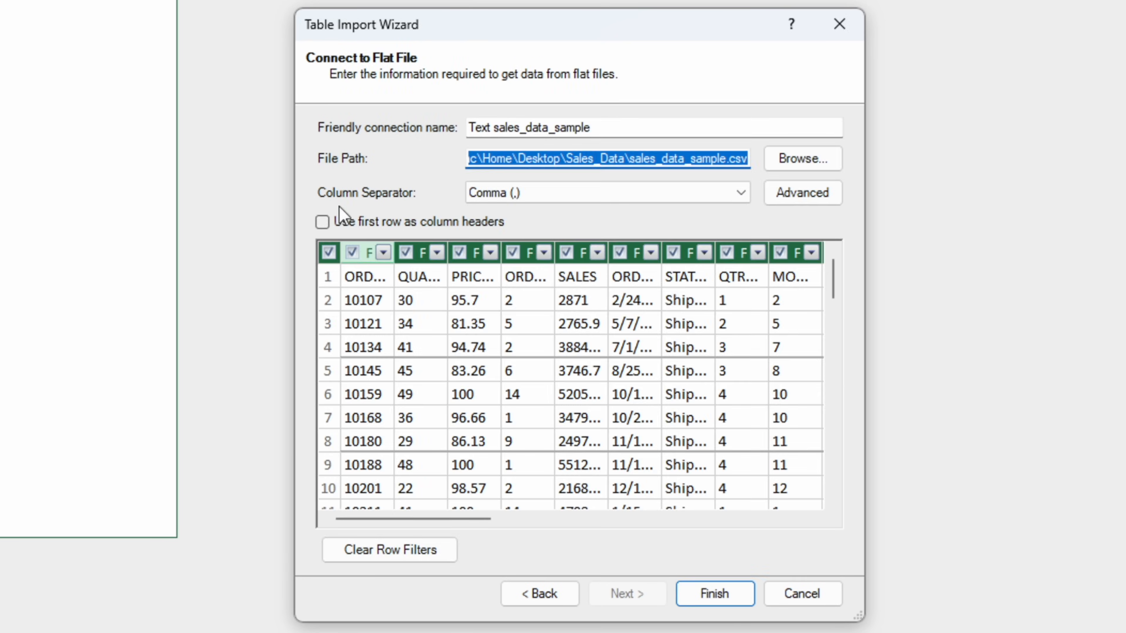
{"action": "left_click", "coordinate": [714, 595]}
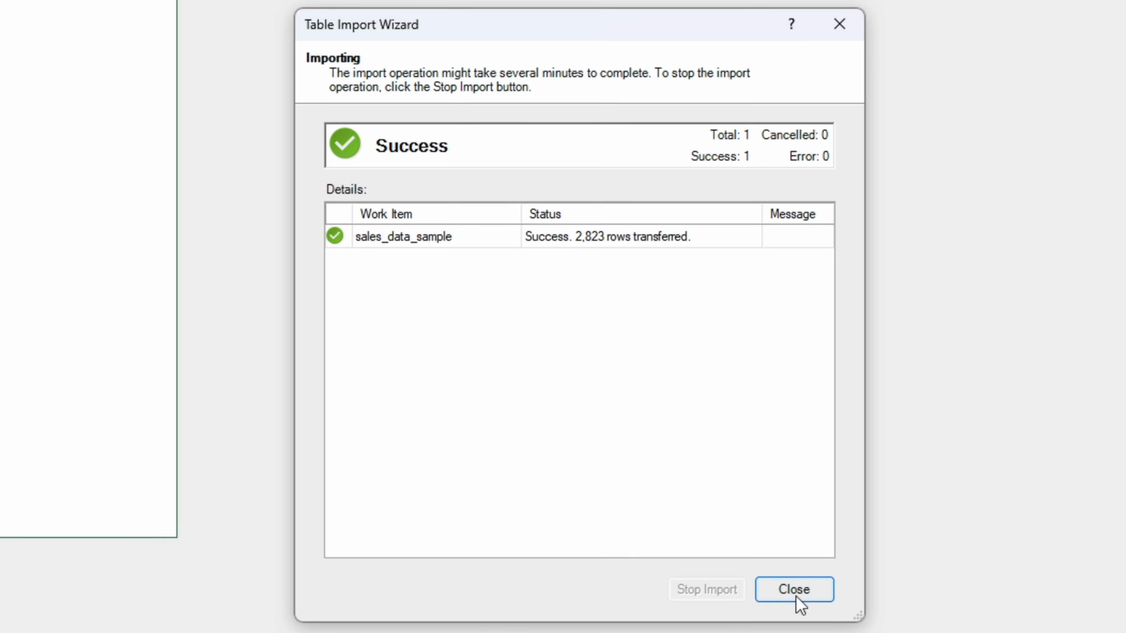
{"action": "left_click", "coordinate": [793, 589]}
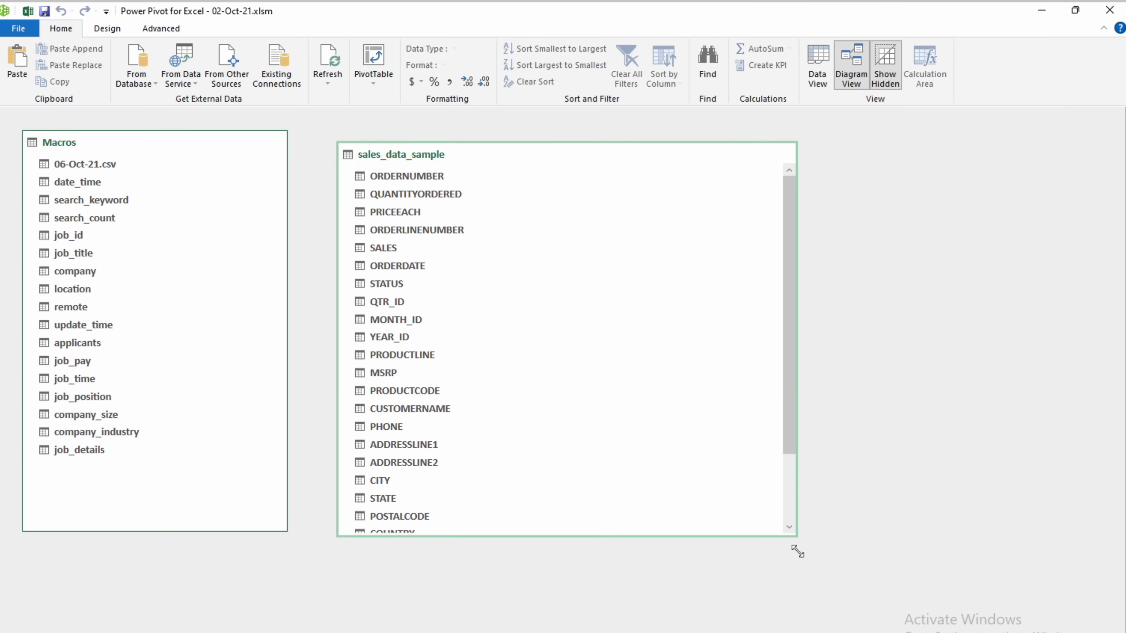
Switch from Diagram View to the Data View grid of the Macros table.
{"action": "left_click", "coordinate": [373, 72]}
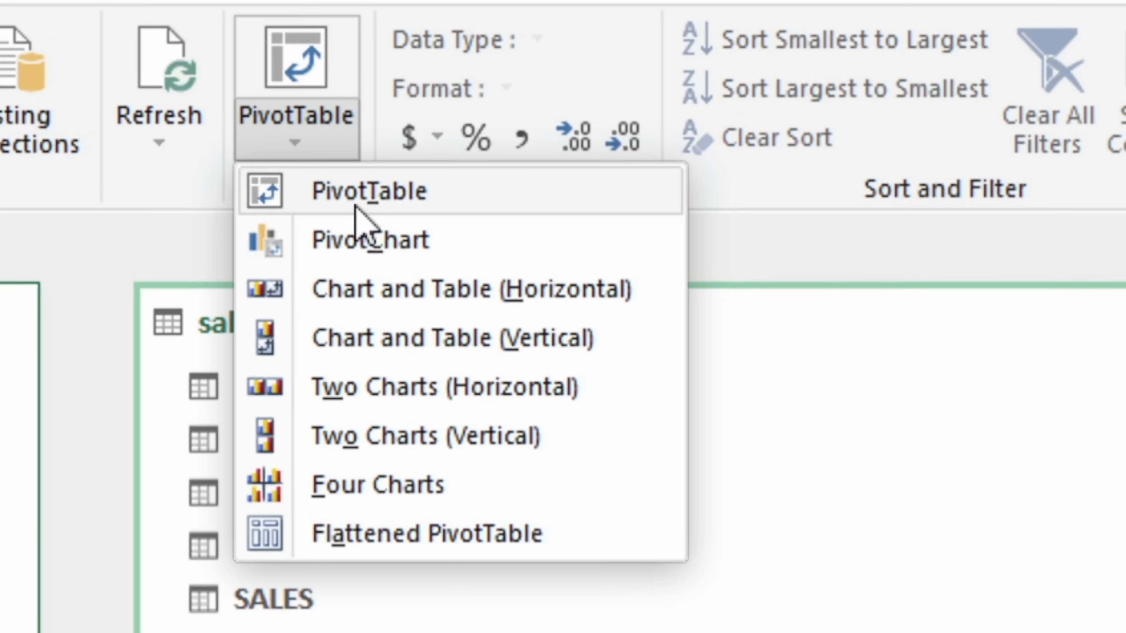
{"action": "left_click", "coordinate": [367, 190]}
{"action": "type", "text": "=COUNTBLANK("}
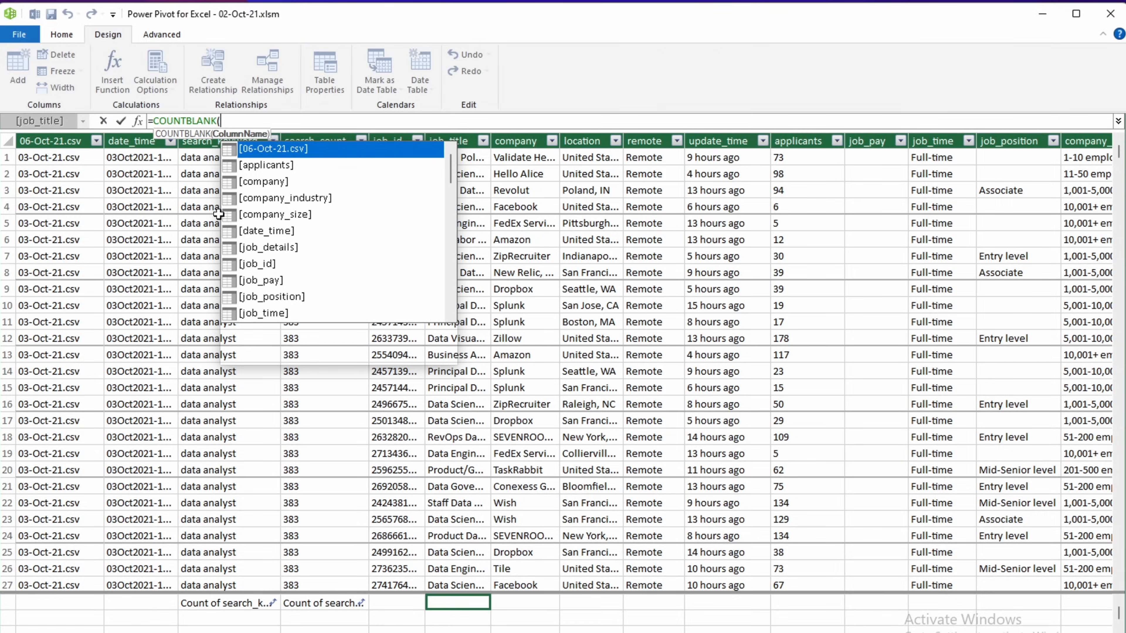
Finish the COUNTBLANK([applicants]) measure and begin a new =Max(se measure.
{"action": "type", "text": "applicants]"}
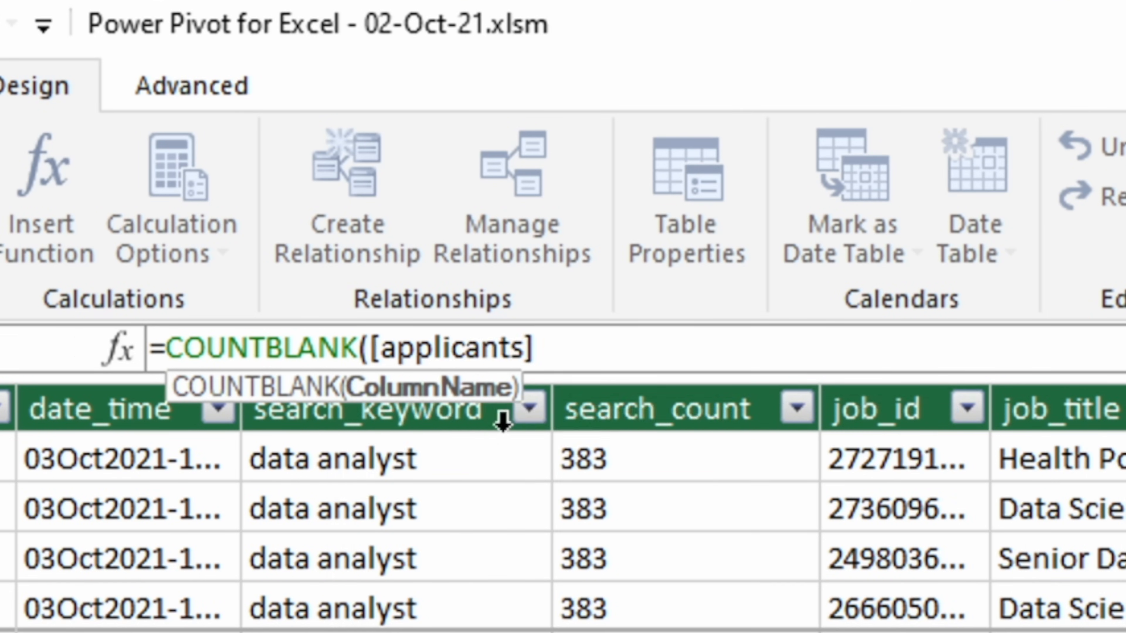
{"action": "type", "text": "=Max(se"}
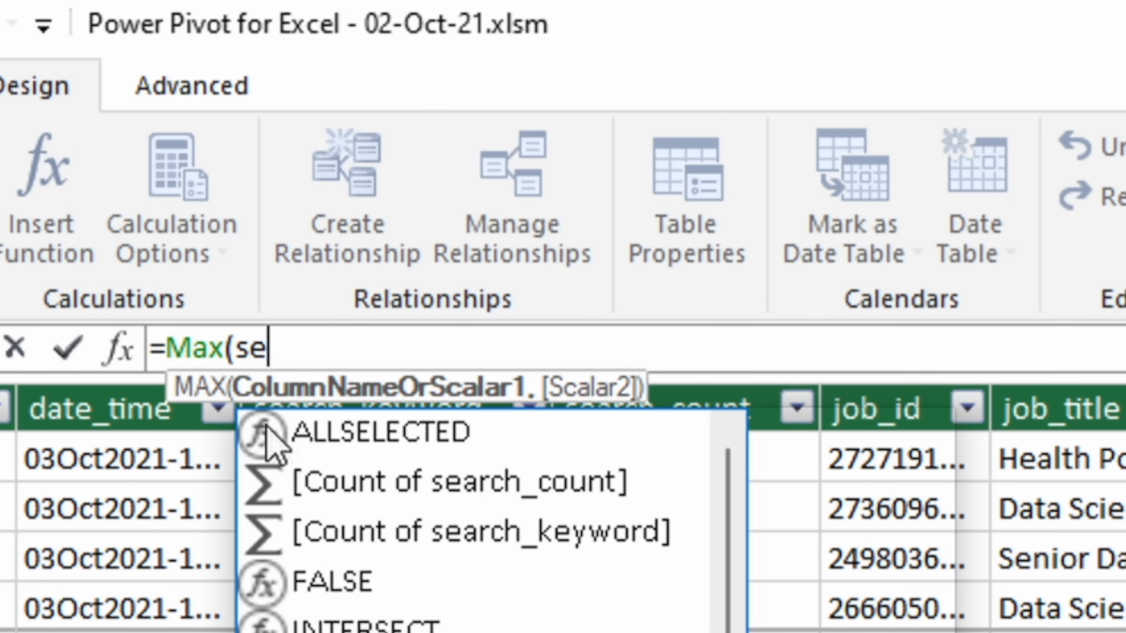